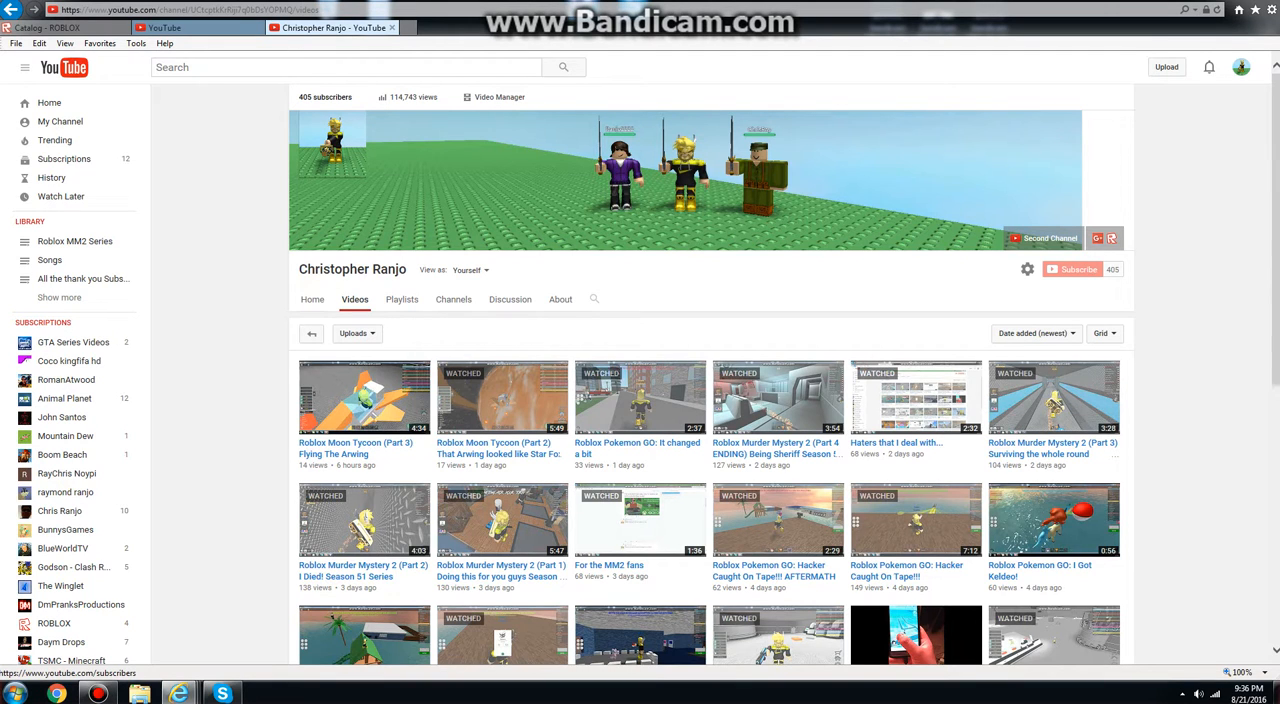
- From Playlists, start the thank-you playlist on the '300 Spartan Subscribers' video
{"action": "left_click", "coordinate": [400, 300]}
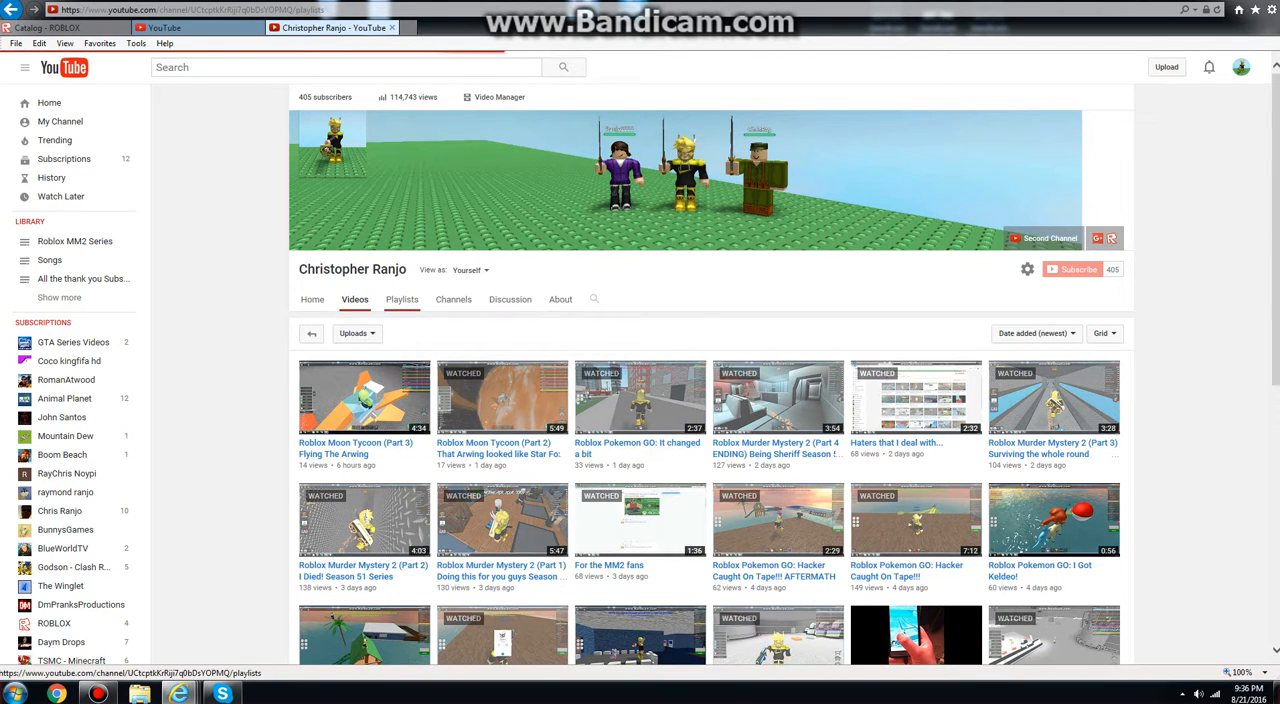
{"action": "left_click", "coordinate": [400, 300]}
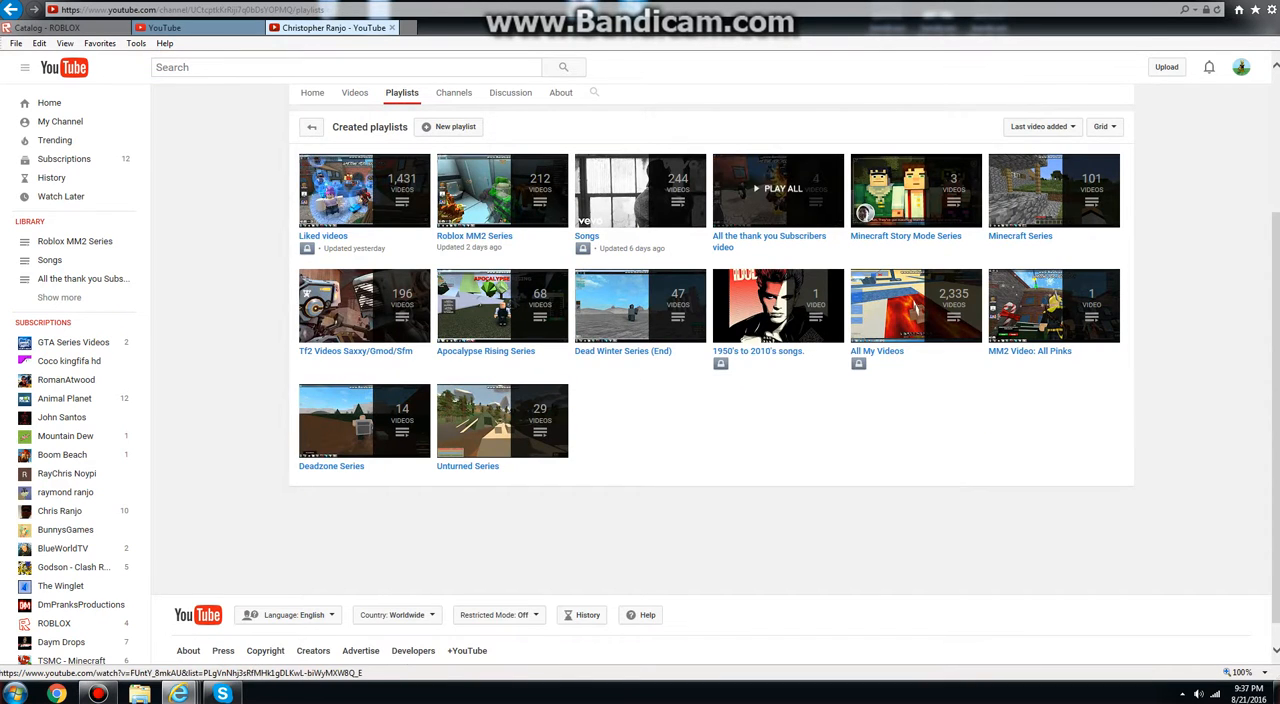
{"action": "left_click", "coordinate": [776, 190]}
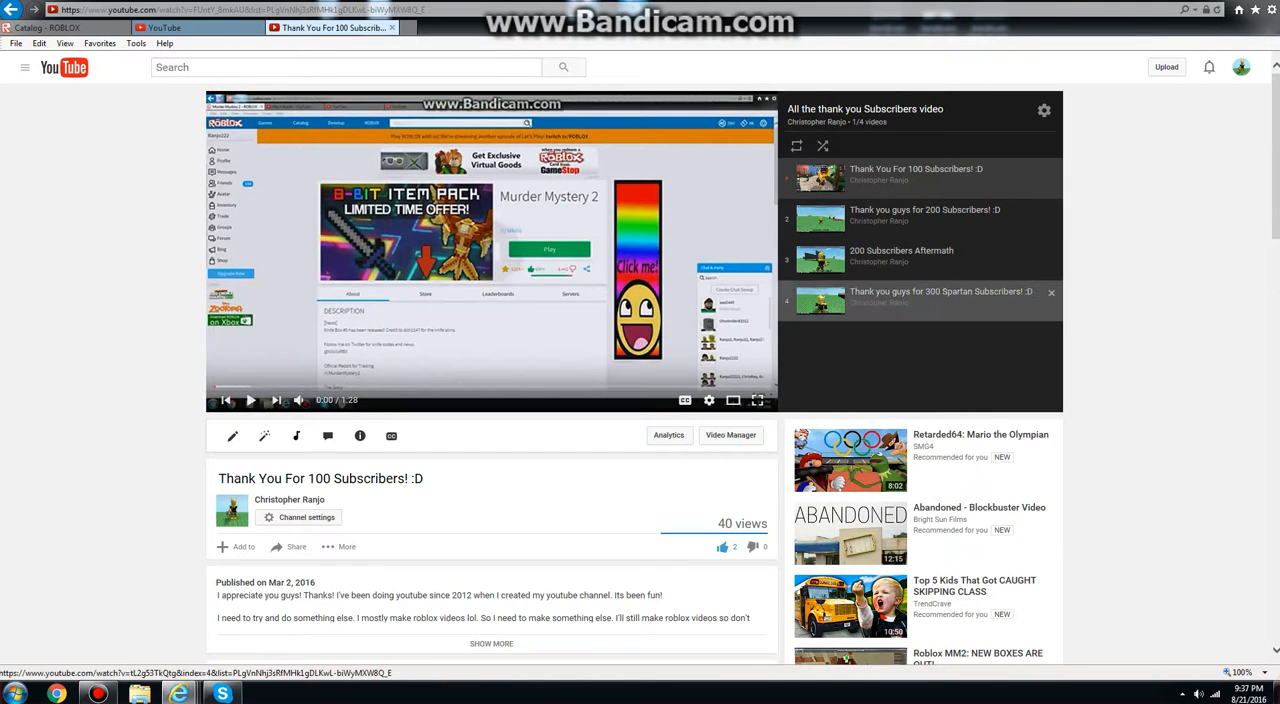
{"action": "left_click", "coordinate": [940, 296]}
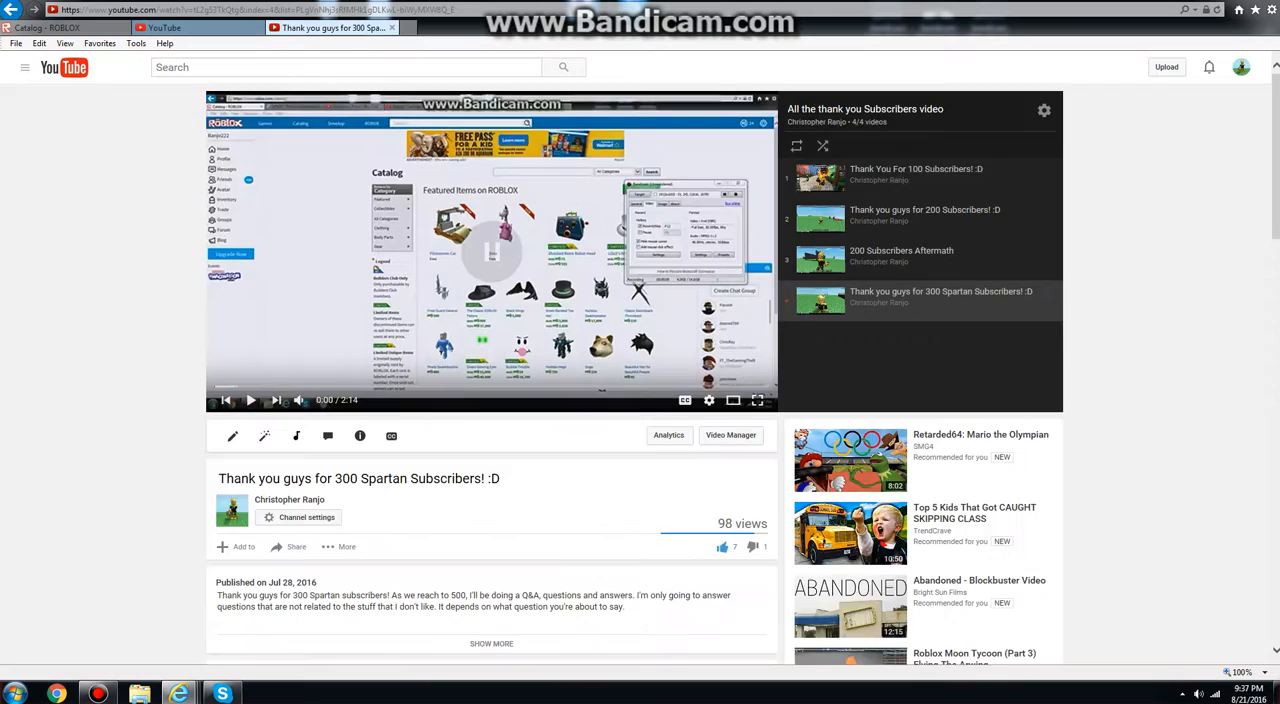
- Scroll the video page down to its description and comments
{"action": "scroll", "scroll_direction": "down", "scroll_amount": 3}
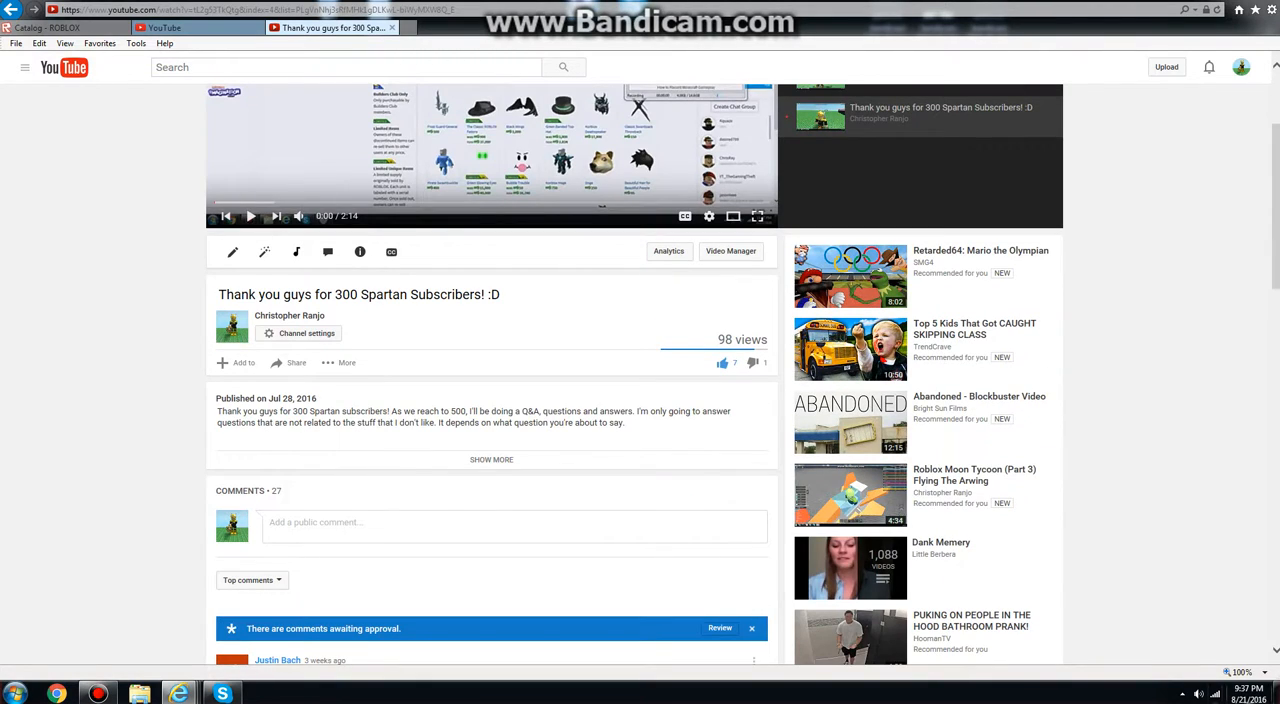
{"action": "left_click", "coordinate": [1252, 692]}
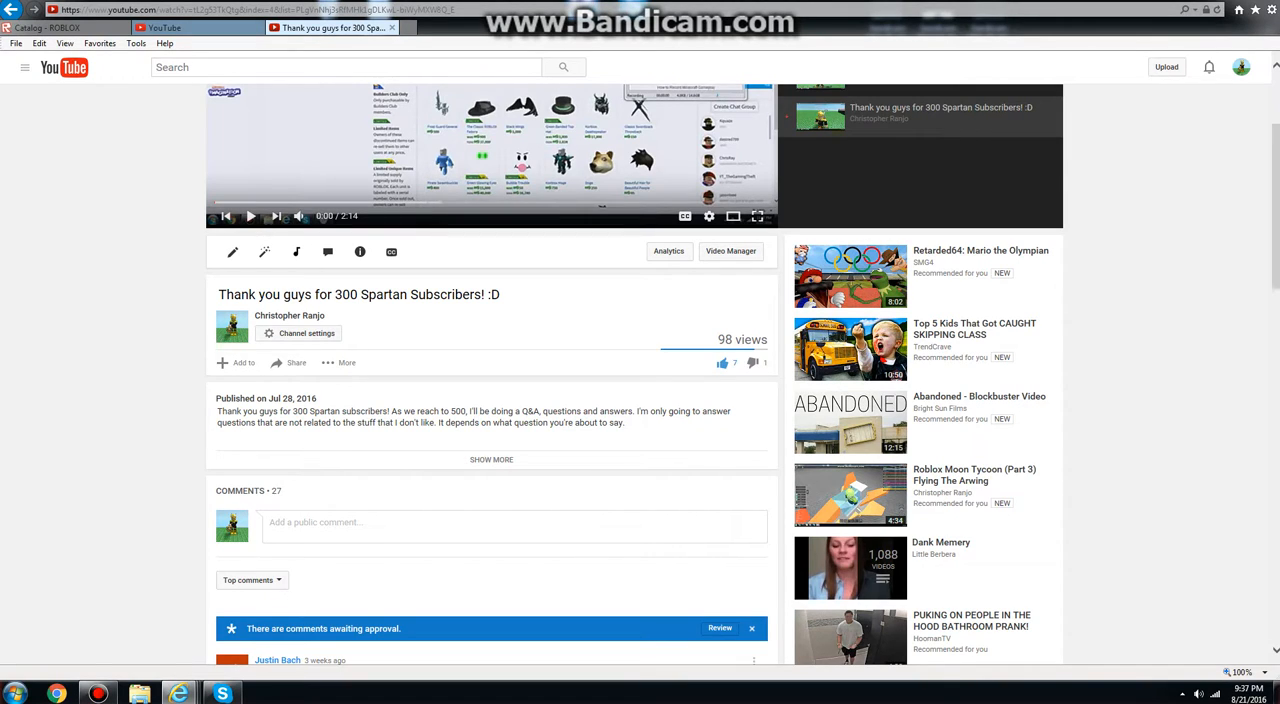
{"action": "scroll", "scroll_direction": "down", "scroll_amount": 3}
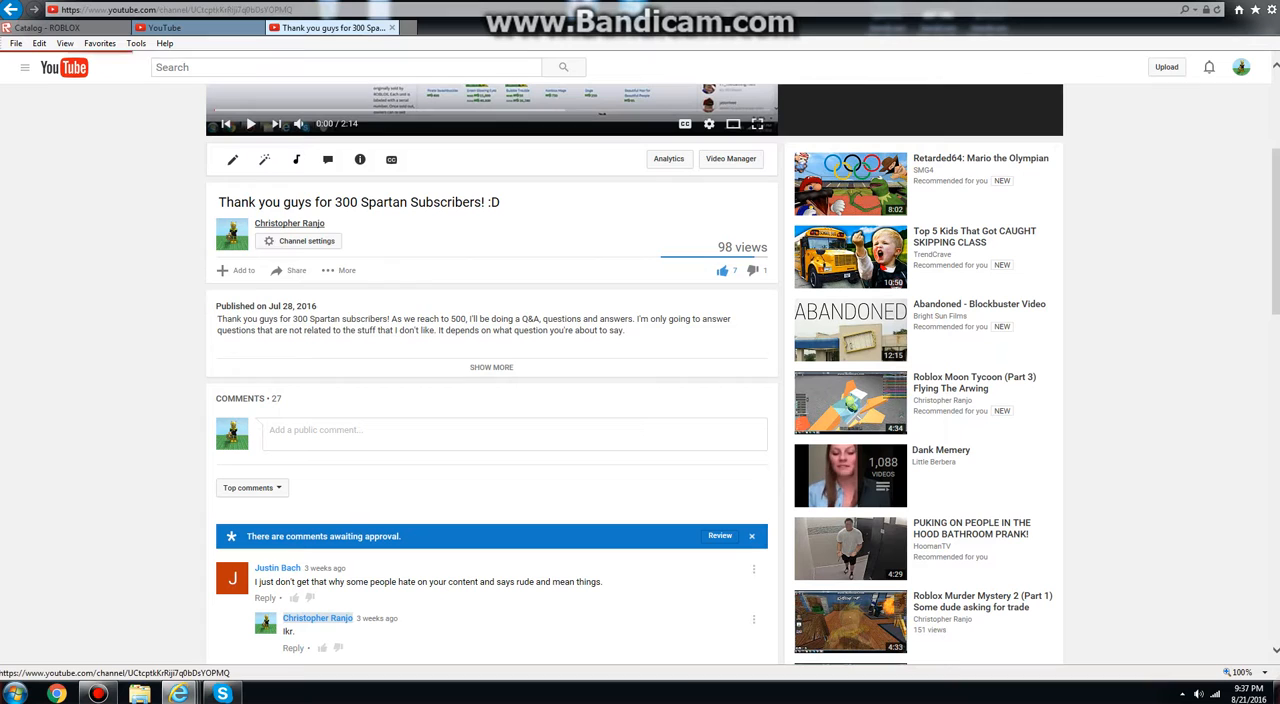
- Return to the channel home and show its full Videos uploads grid
{"action": "left_click", "coordinate": [288, 224]}
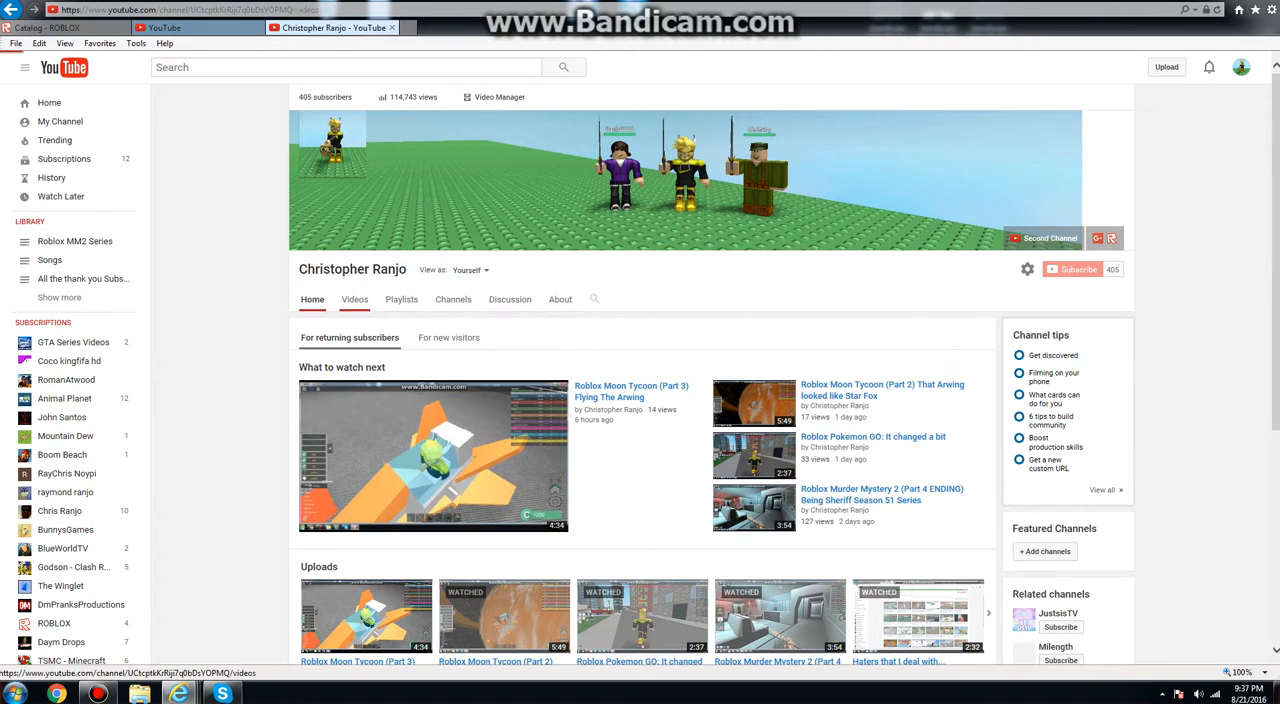
{"action": "left_click", "coordinate": [354, 300]}
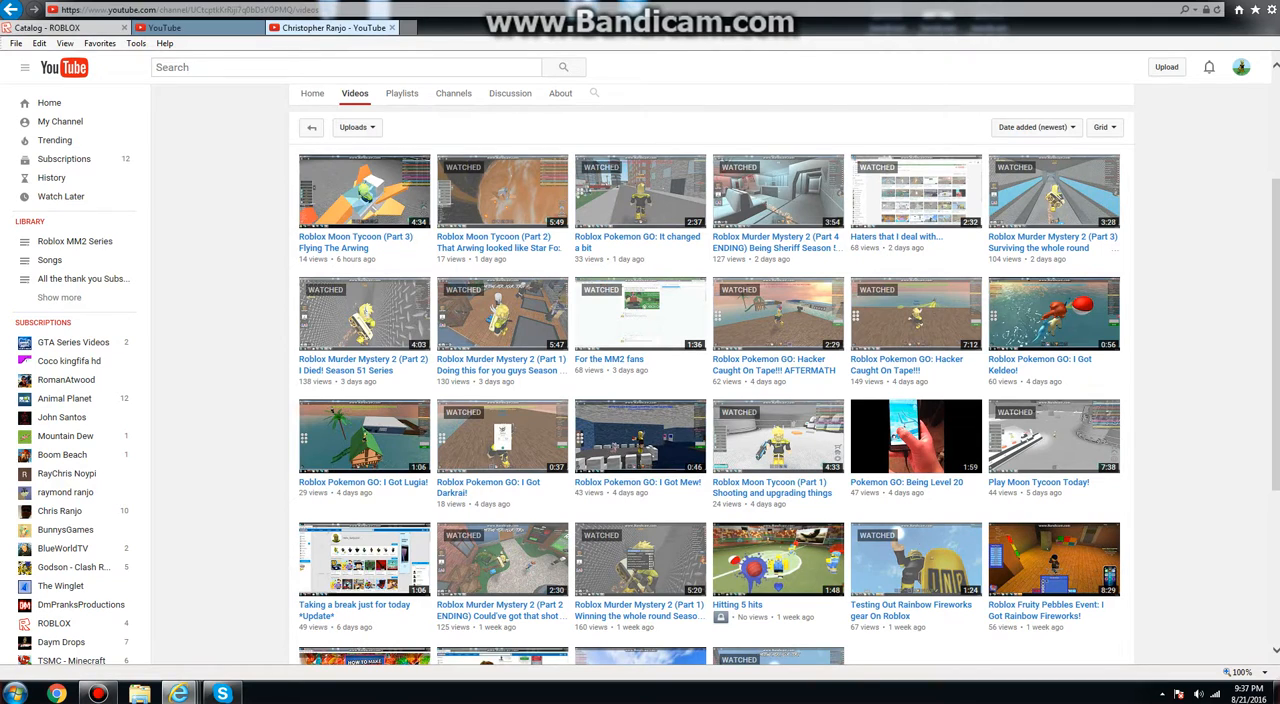
- Bring up the Roblox tab and go to its Games listing
{"action": "left_click", "coordinate": [98, 44]}
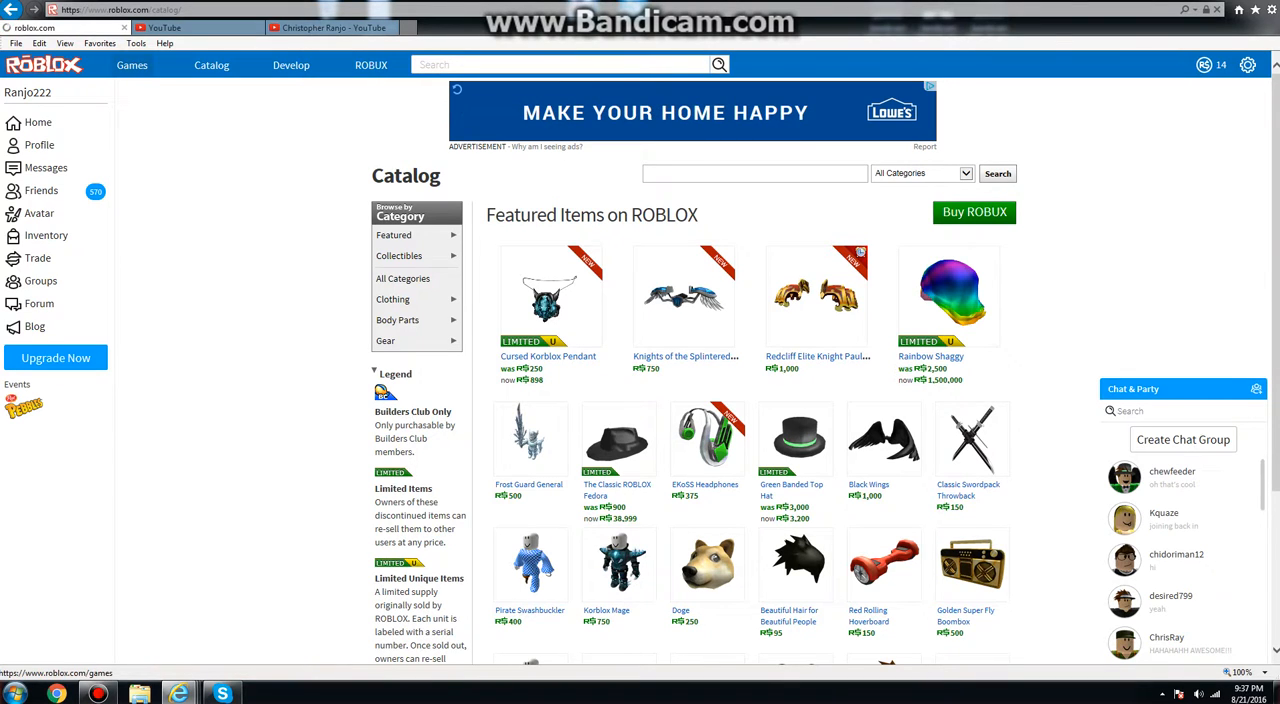
{"action": "left_click", "coordinate": [132, 64]}
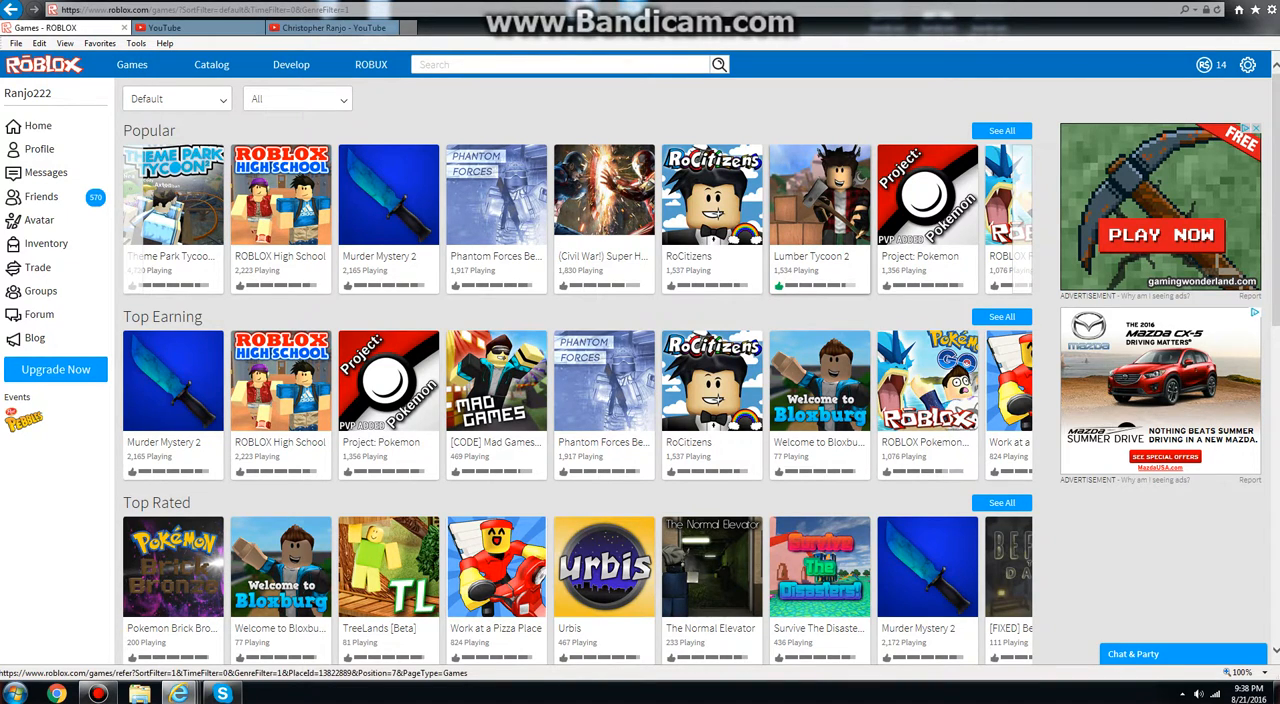
{"action": "mouse_move", "coordinate": [160, 28]}
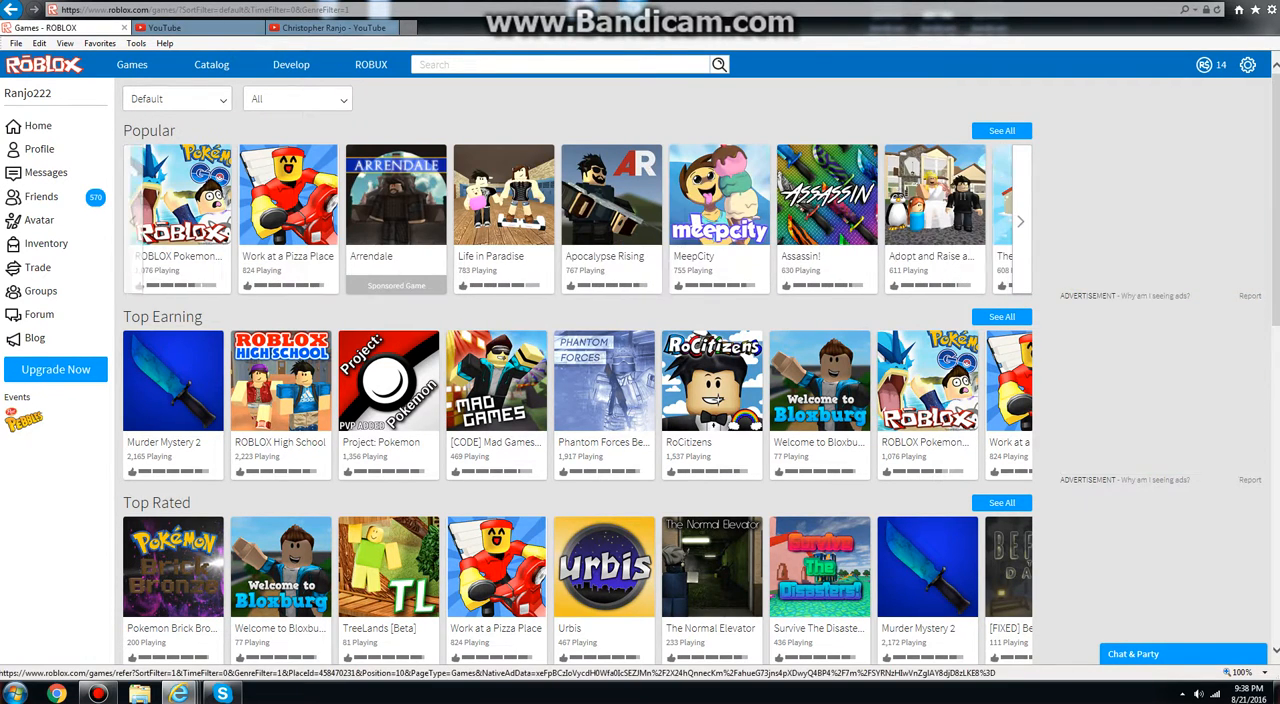
- View the Project: Pokemon game page down to its description, VIP Servers and badges
{"action": "left_click", "coordinate": [1020, 220]}
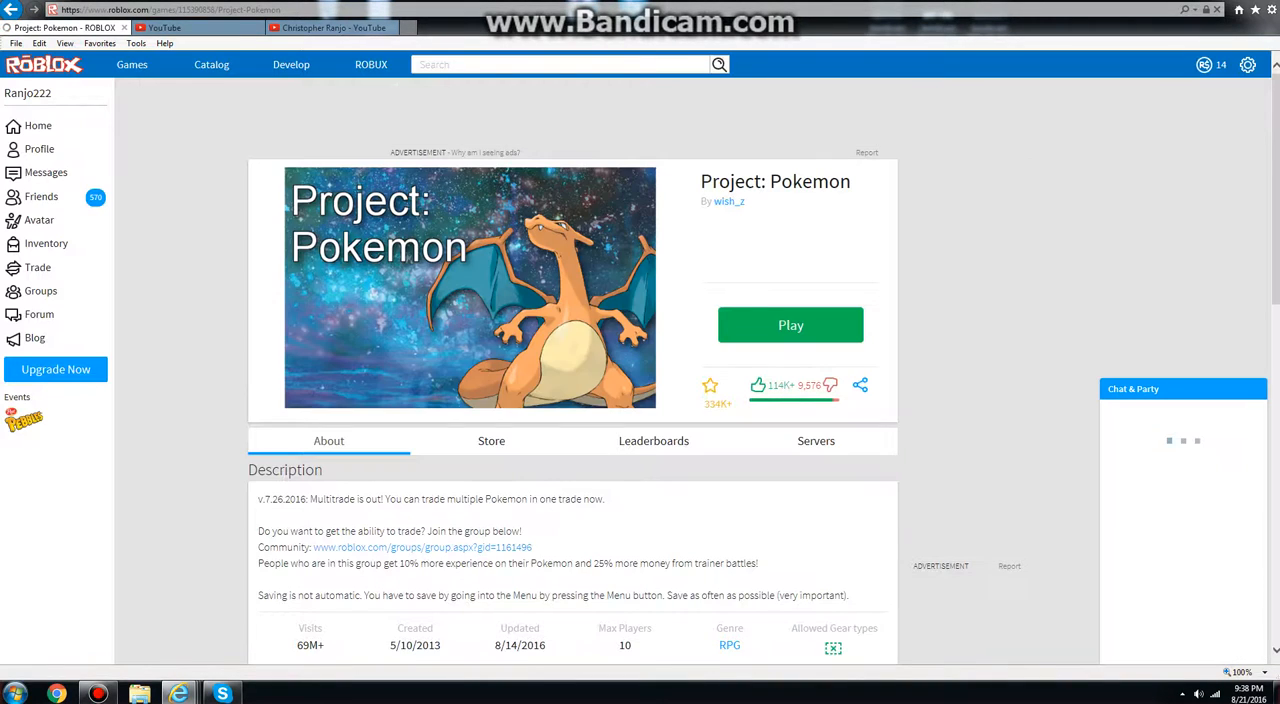
{"action": "scroll", "scroll_direction": "down", "scroll_amount": 3}
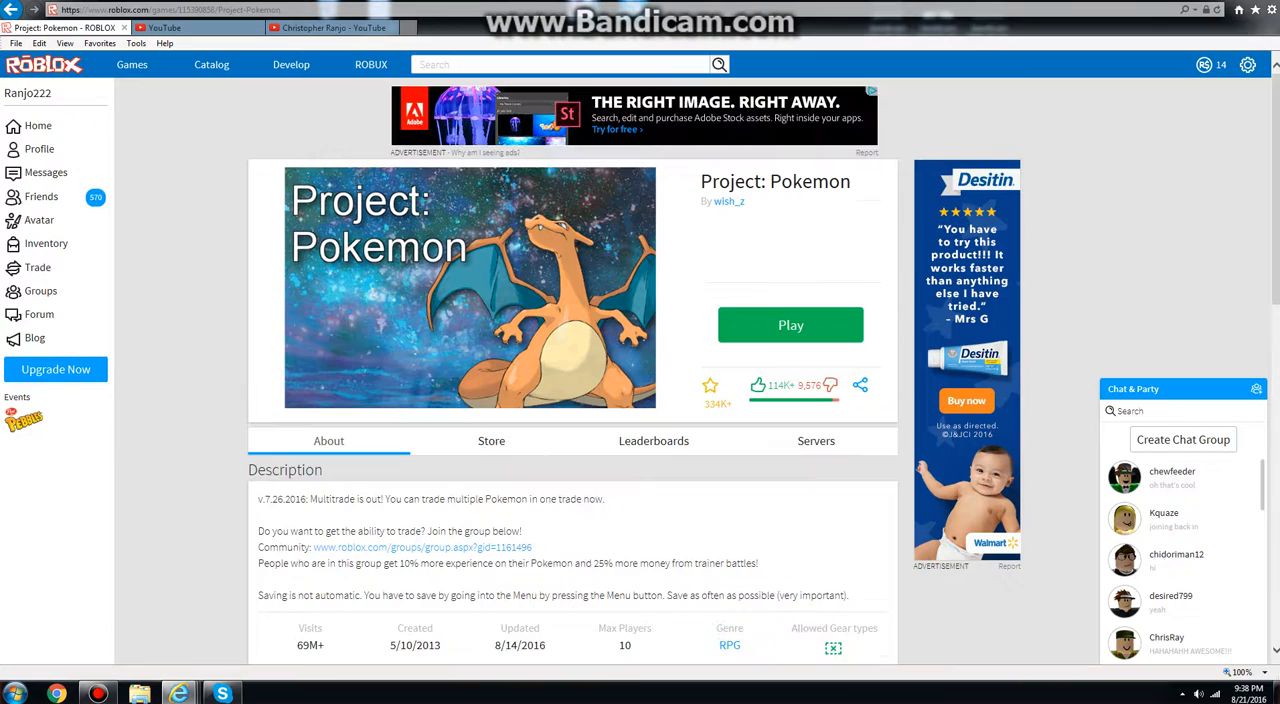
{"action": "scroll", "scroll_direction": "down", "scroll_amount": 3}
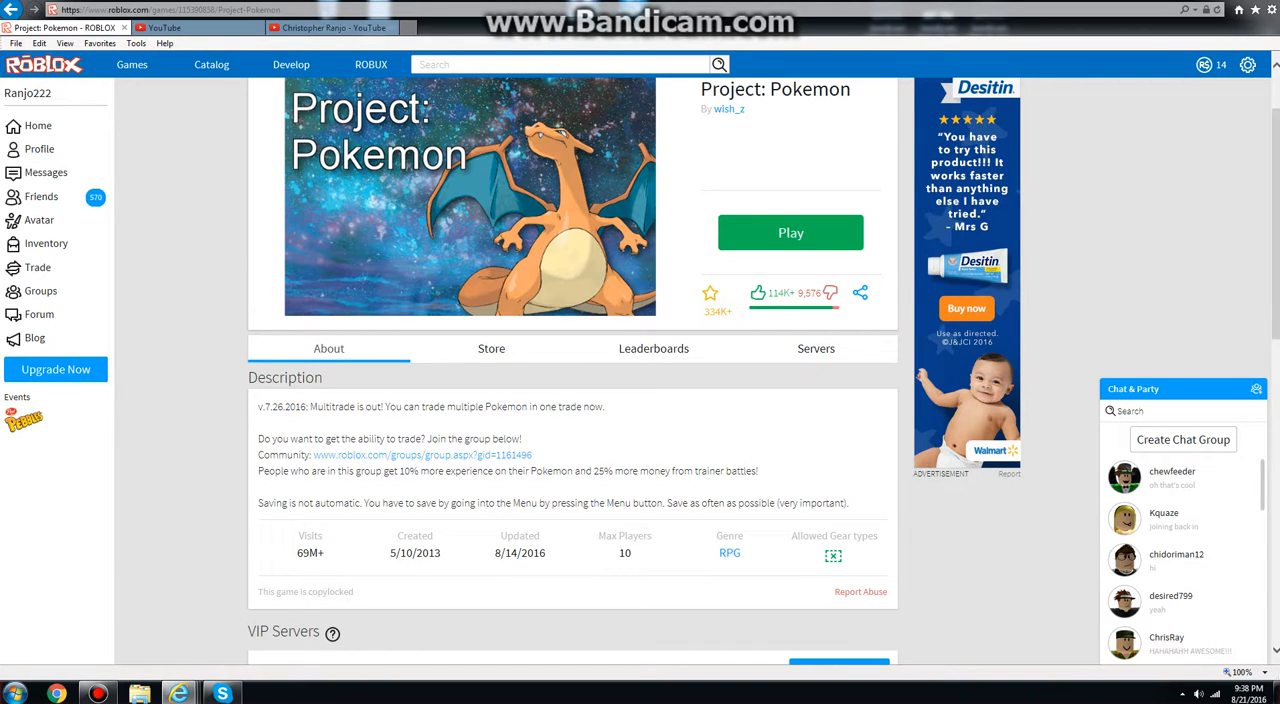
{"action": "scroll", "scroll_direction": "down", "scroll_amount": 3}
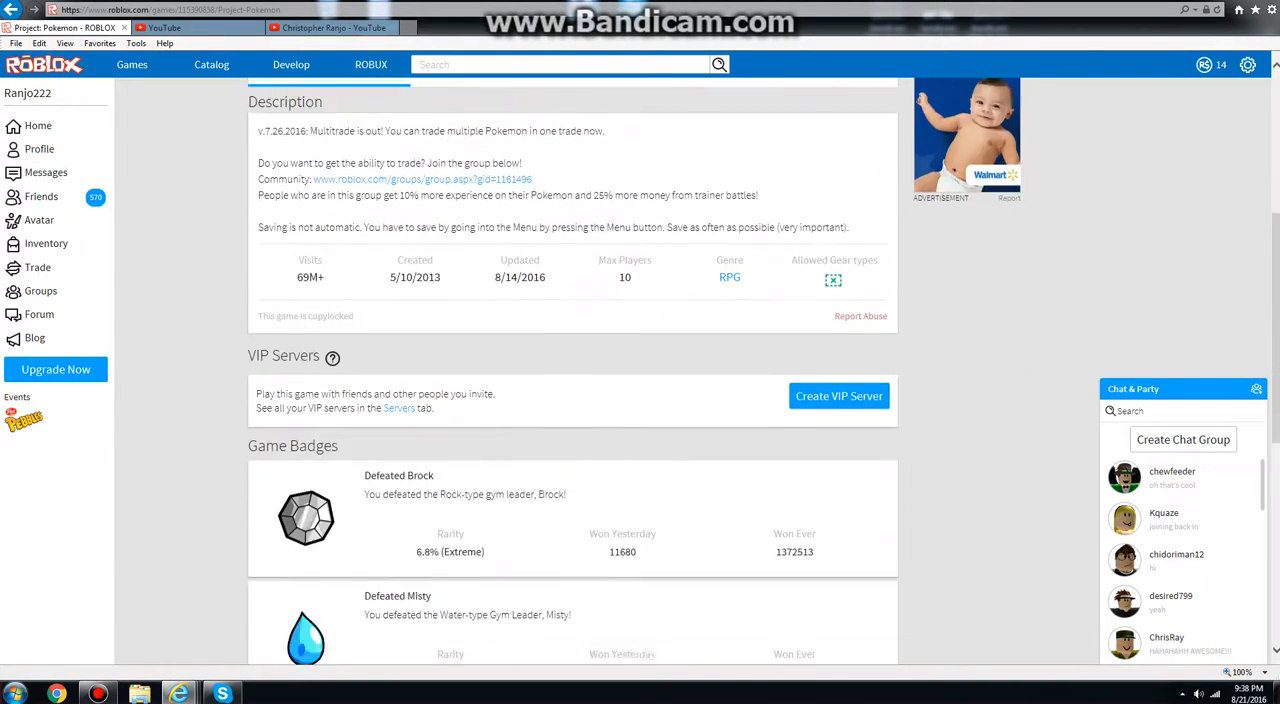
- Scroll through the Game Badges list down to 'Defeated the Champion'
{"action": "scroll", "scroll_direction": "down", "scroll_amount": 3}
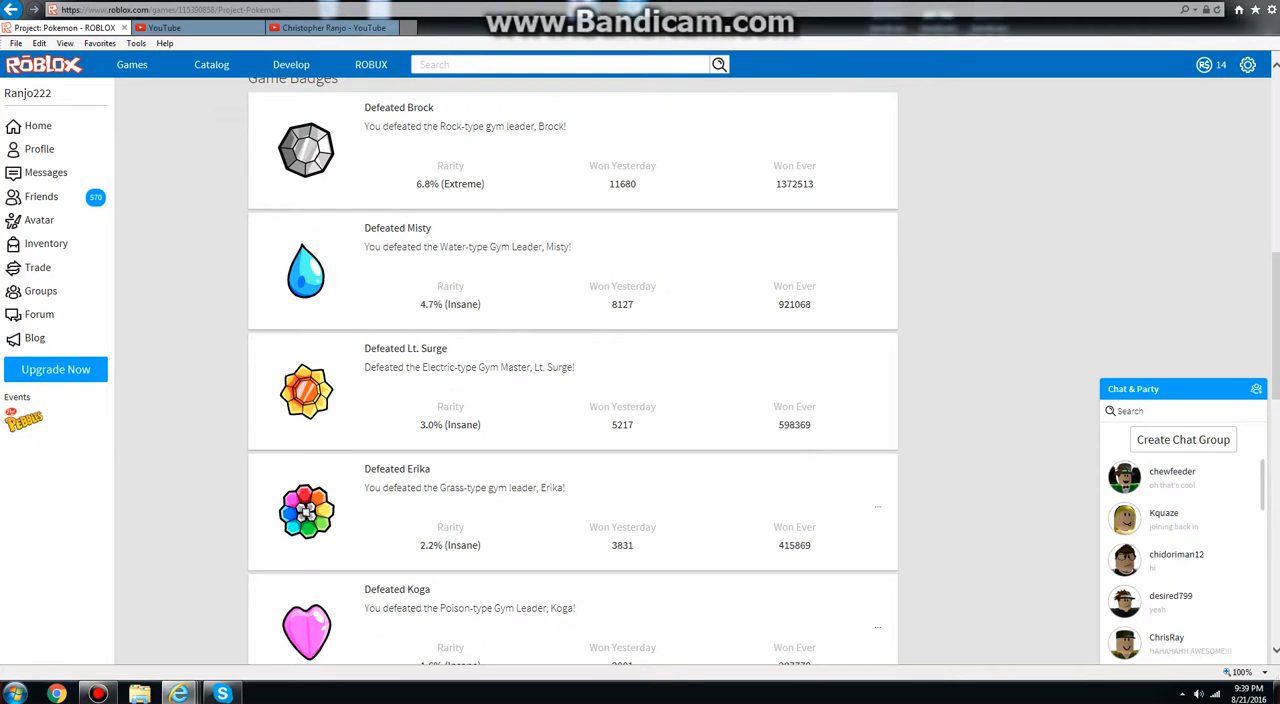
{"action": "scroll", "scroll_direction": "down", "scroll_amount": 3}
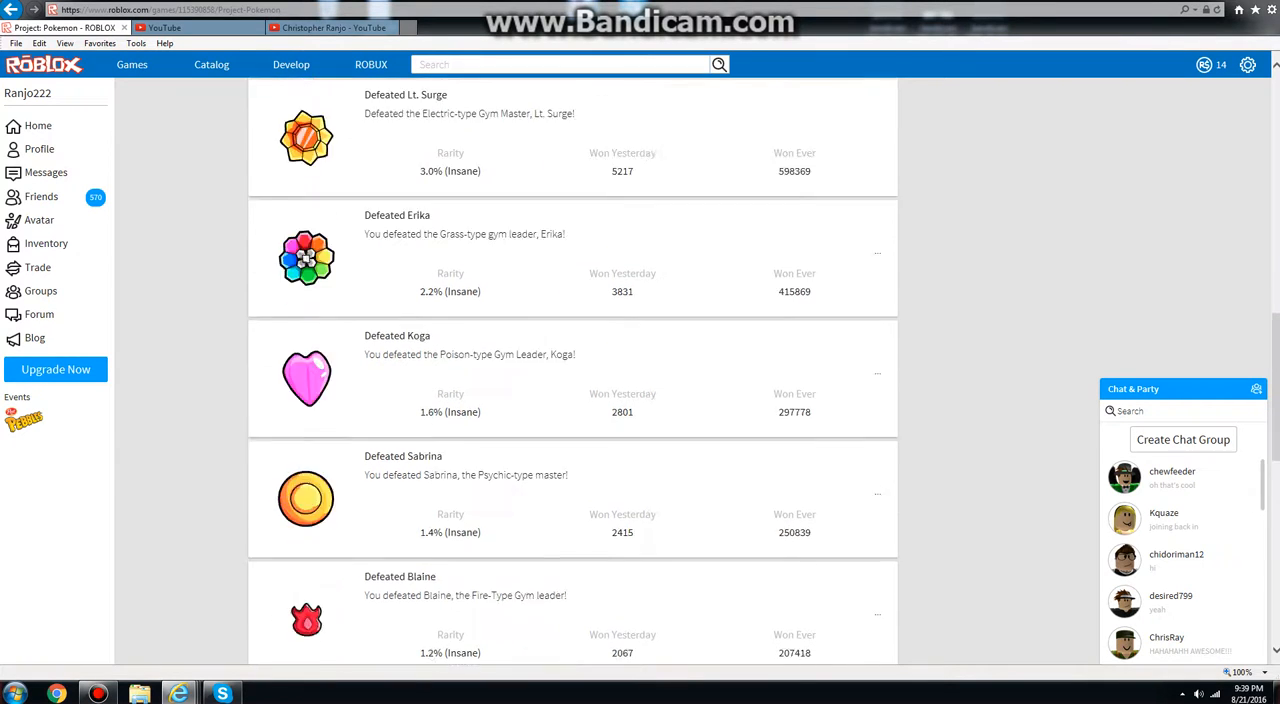
{"action": "scroll", "scroll_direction": "down", "scroll_amount": 3}
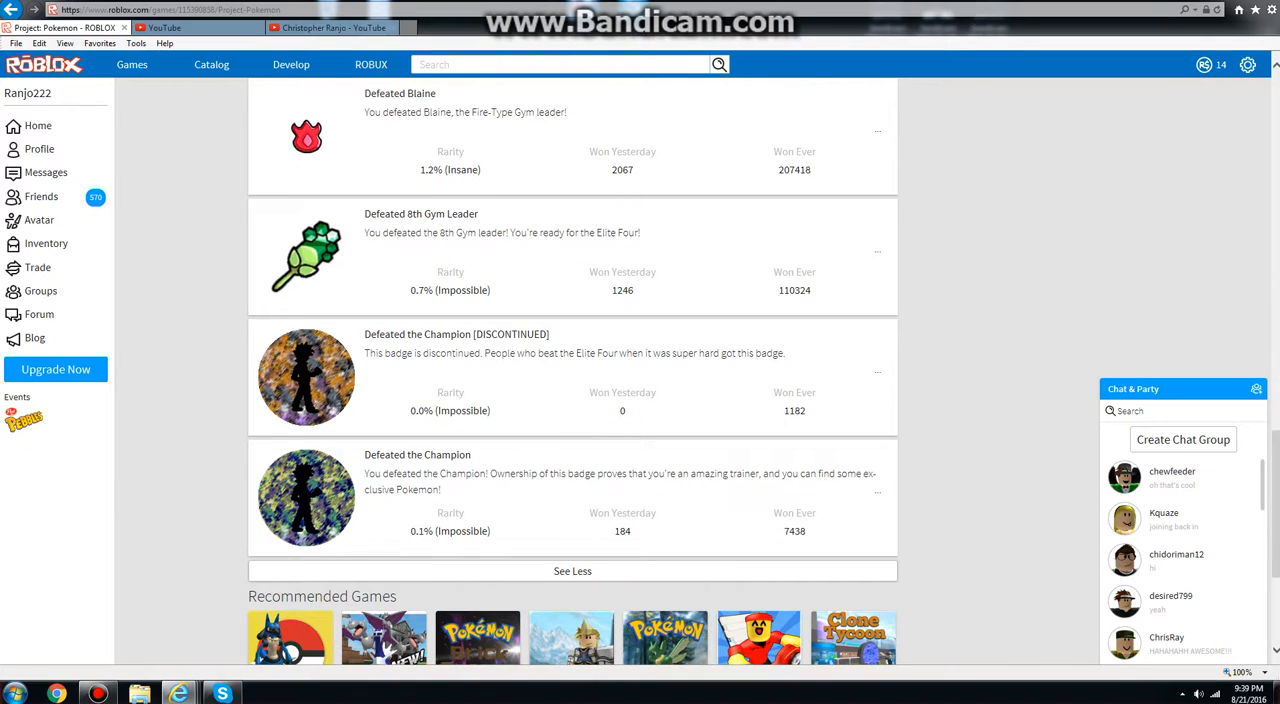